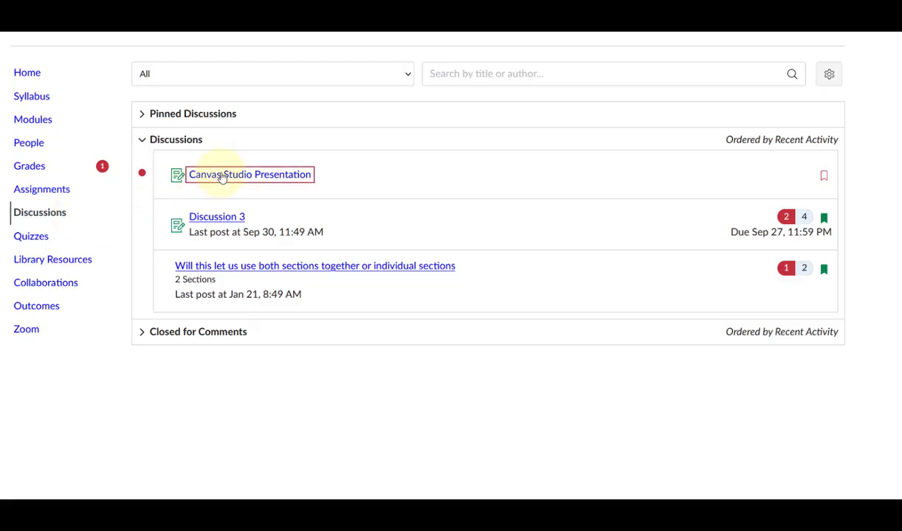
Step: Start a reply on the Canvas Studio Presentation discussion and reveal Studio's add-video options
left_click(249, 174)
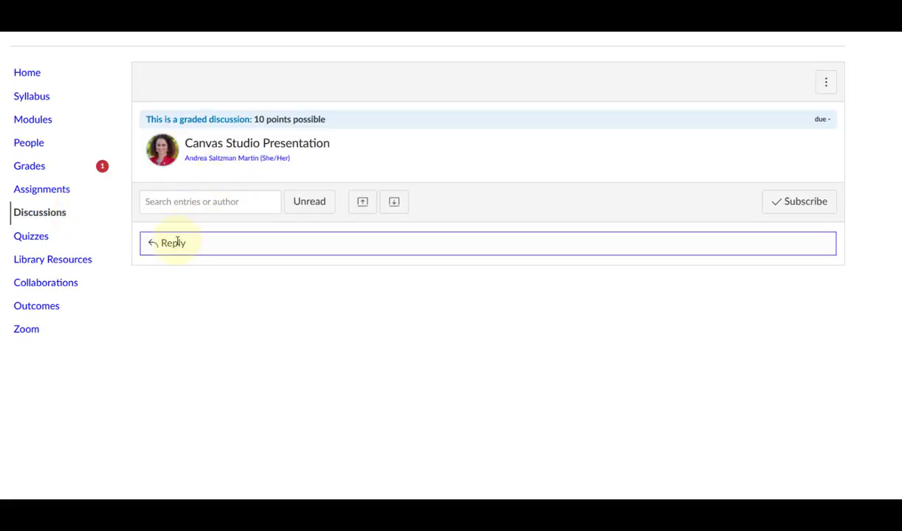
left_click(173, 242)
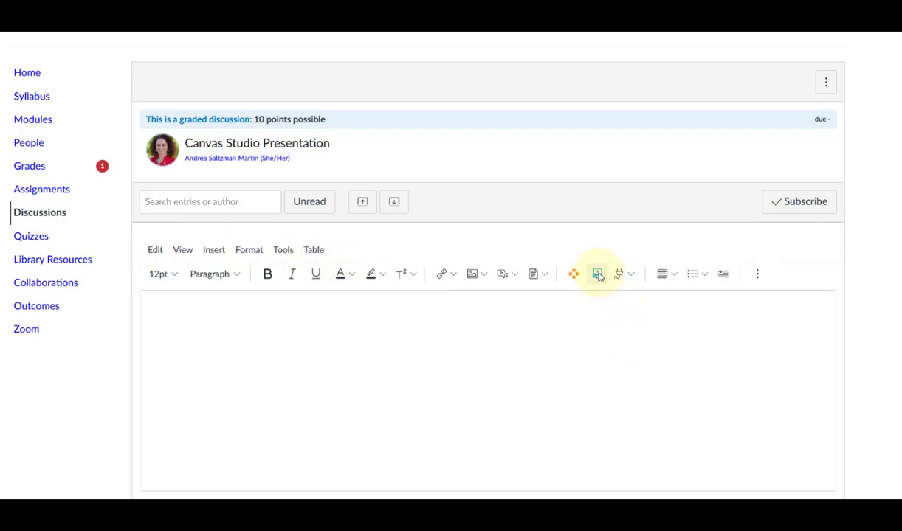
mouse_move(596, 273)
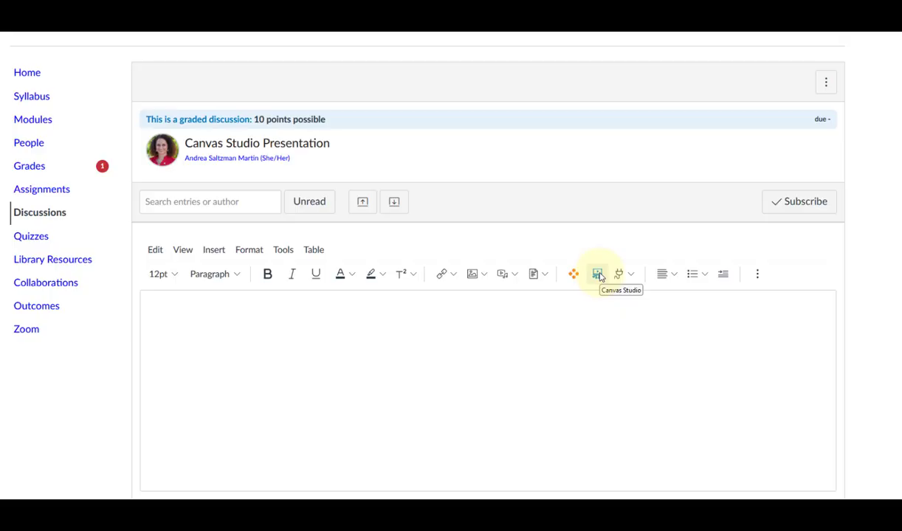
left_click(596, 273)
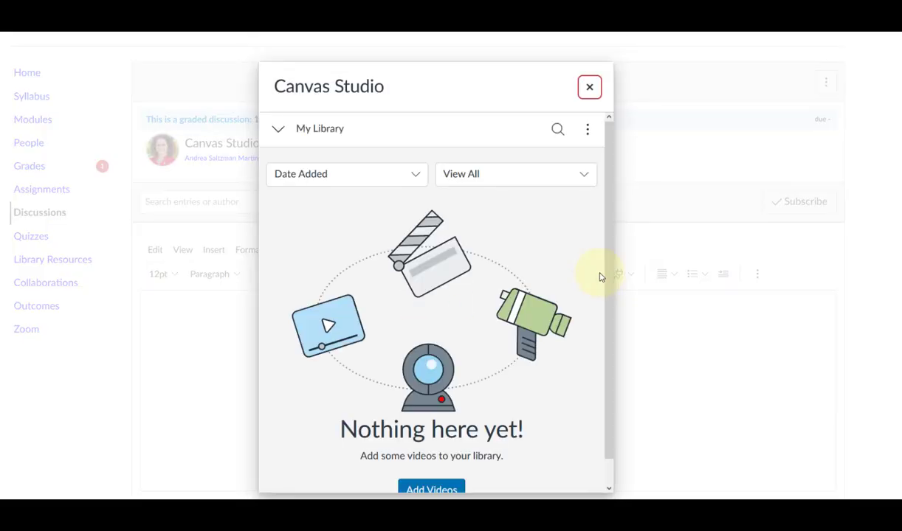
mouse_move(596, 171)
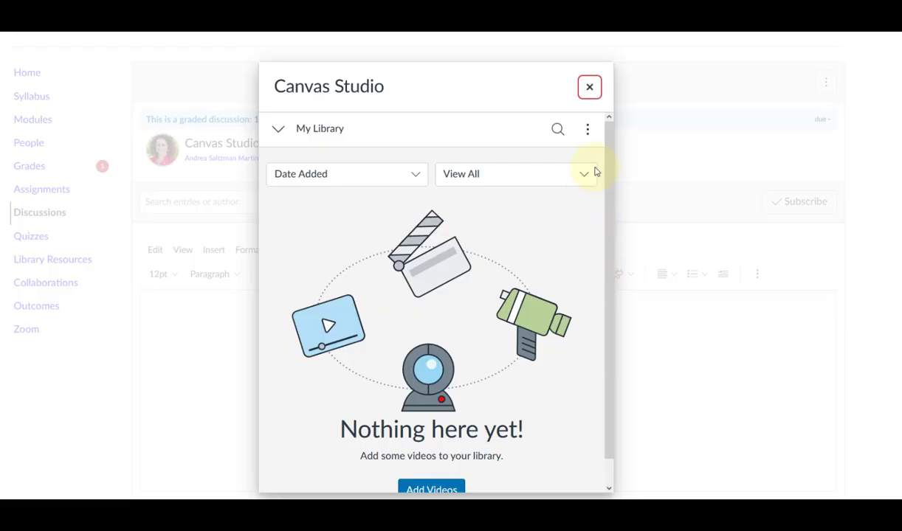
left_click(588, 130)
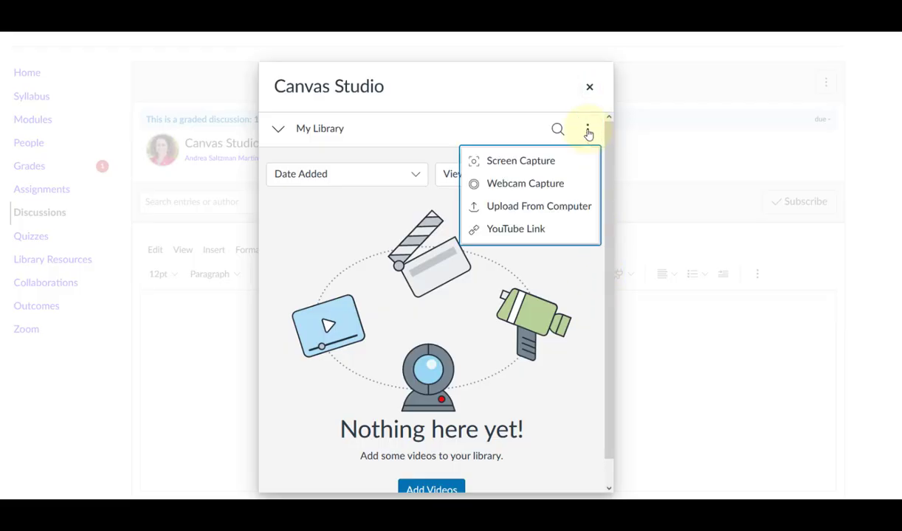
mouse_move(526, 183)
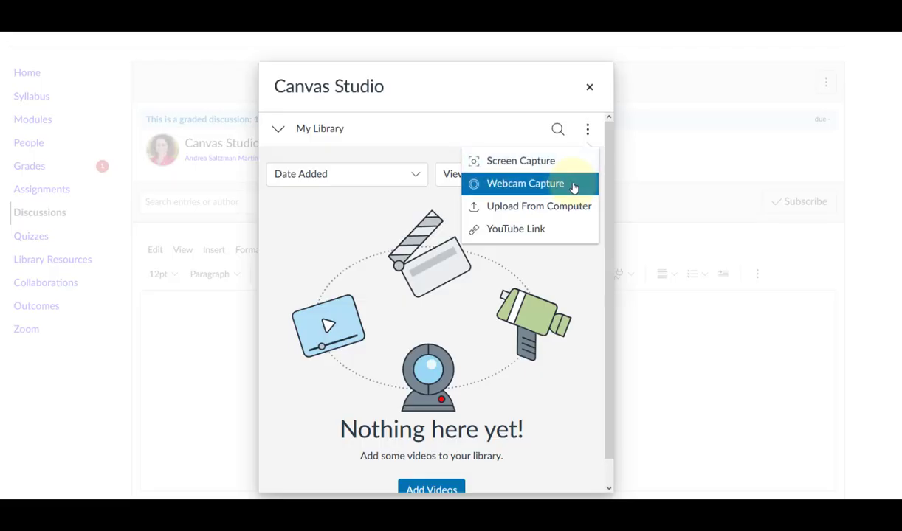
mouse_move(864, 319)
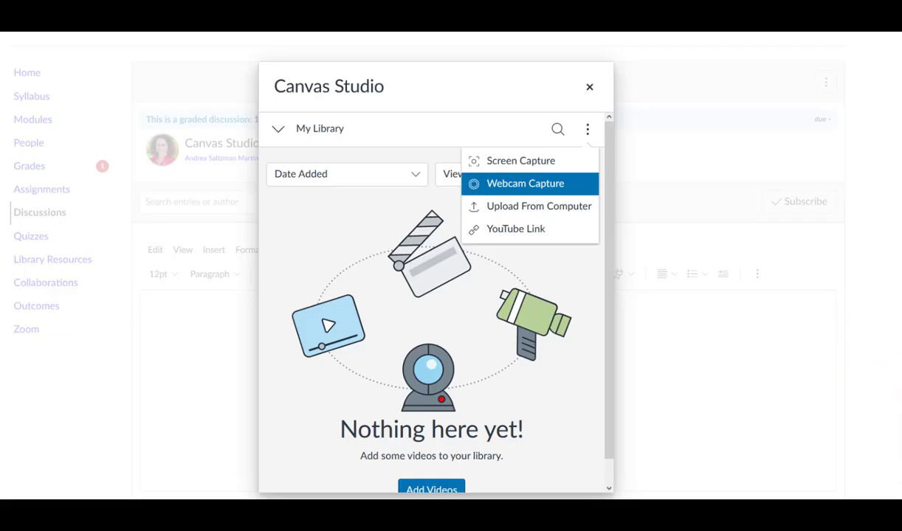
mouse_move(525, 183)
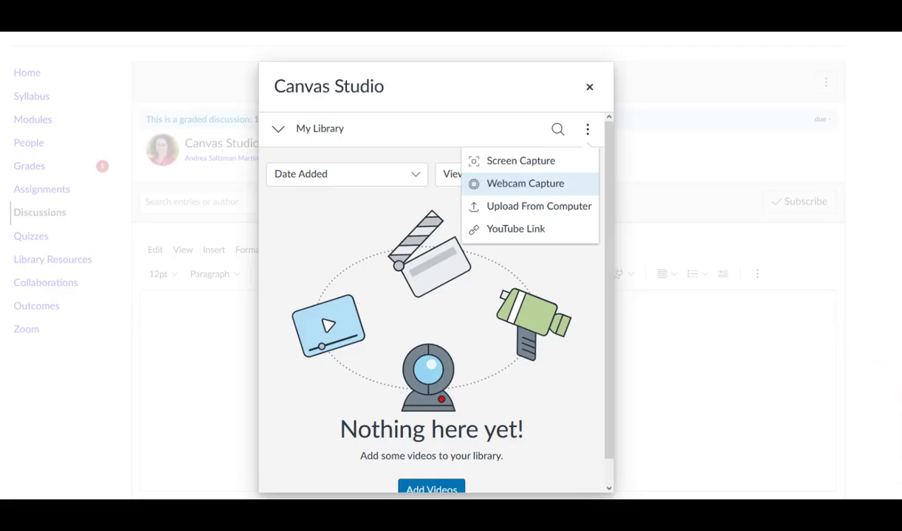
Step: Start the assignment submission via the Studio tab and choose Record > Screen Capture
left_click(591, 87)
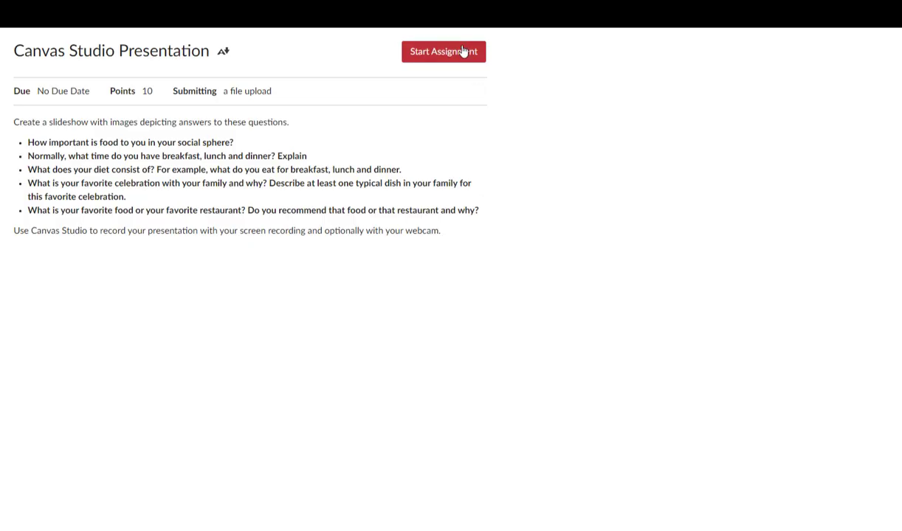
left_click(443, 51)
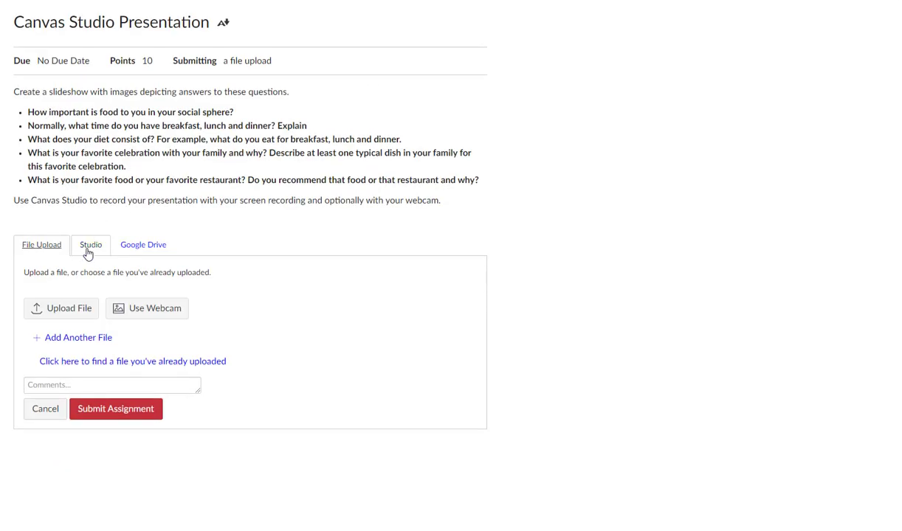
left_click(92, 245)
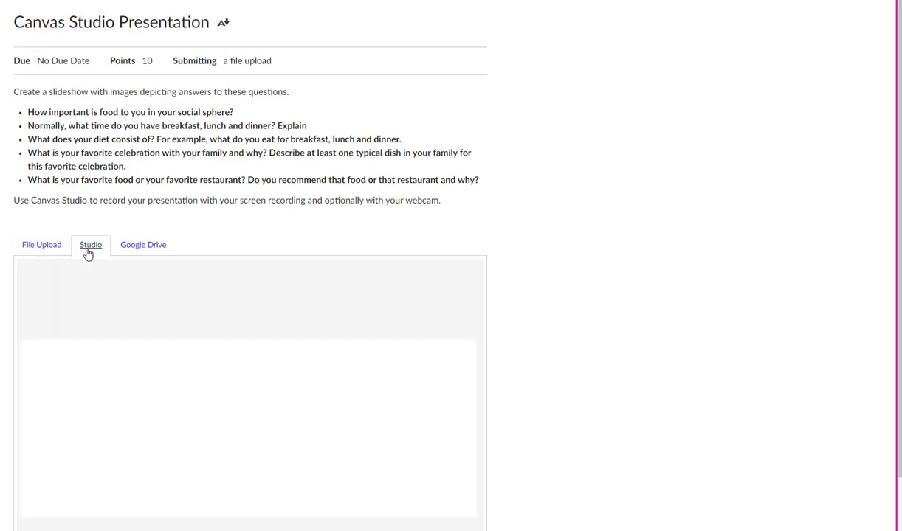
left_click(92, 244)
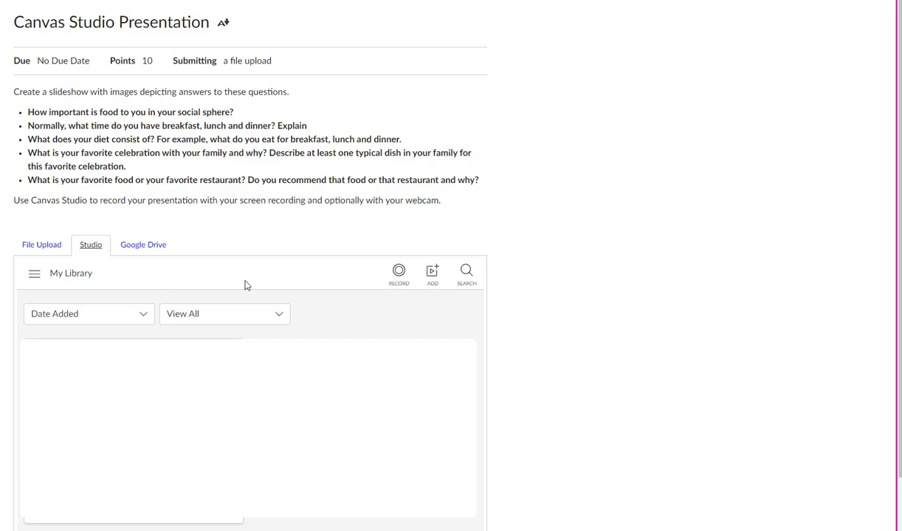
left_click(398, 271)
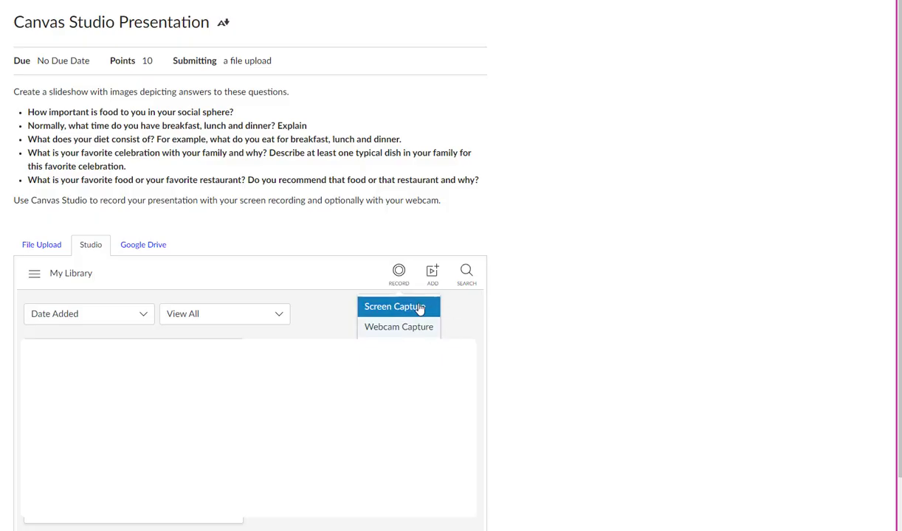
left_click(399, 305)
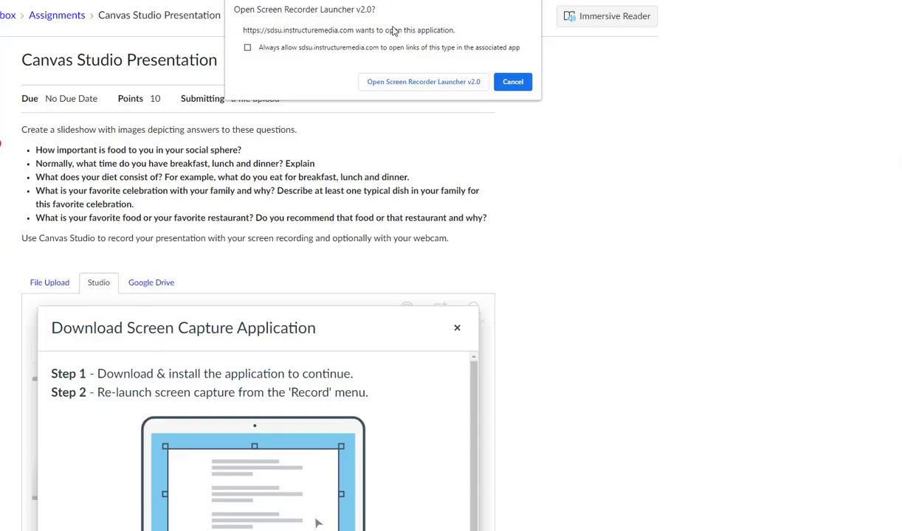
mouse_move(422, 77)
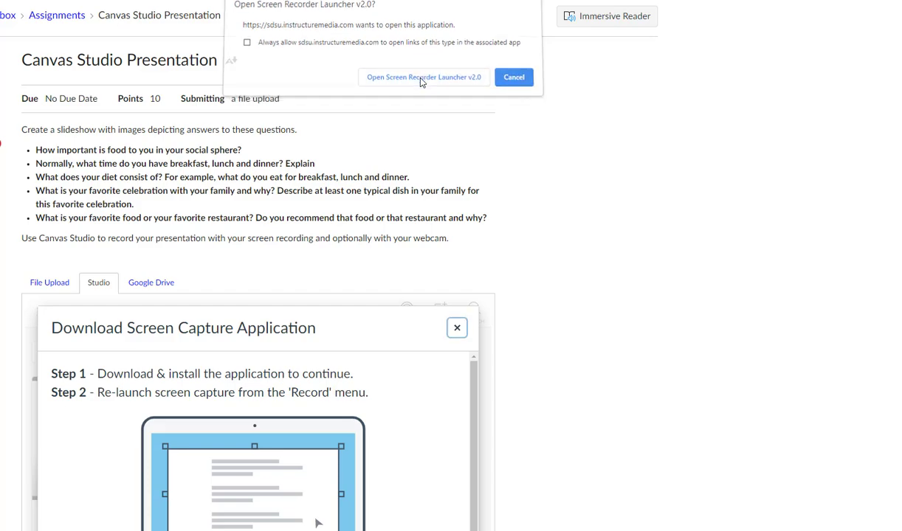
Step: Launch the screen recorder over the Food Presentation slides and keep a Screen-only capture framed
left_click(423, 77)
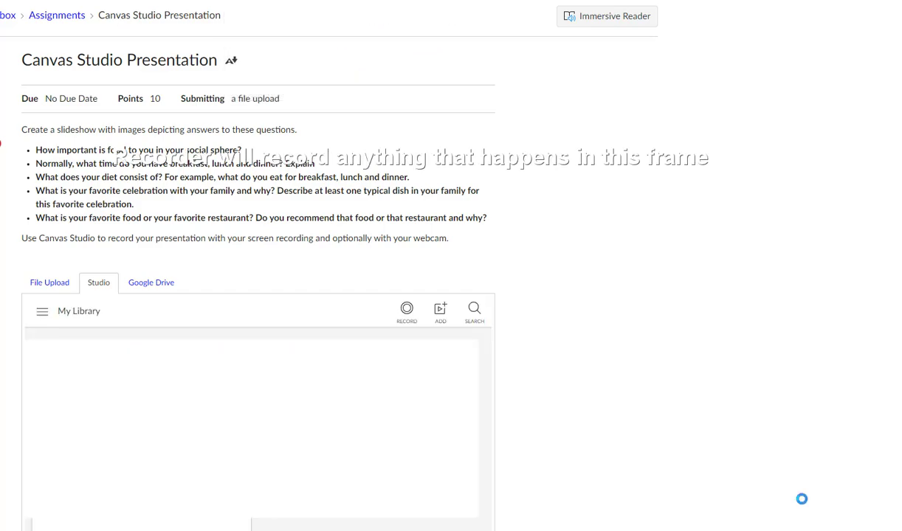
left_click(407, 310)
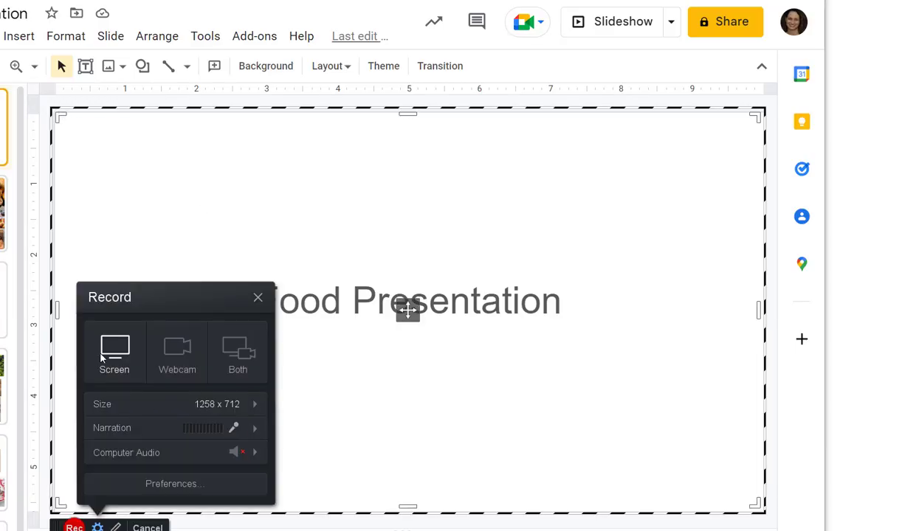
mouse_move(113, 352)
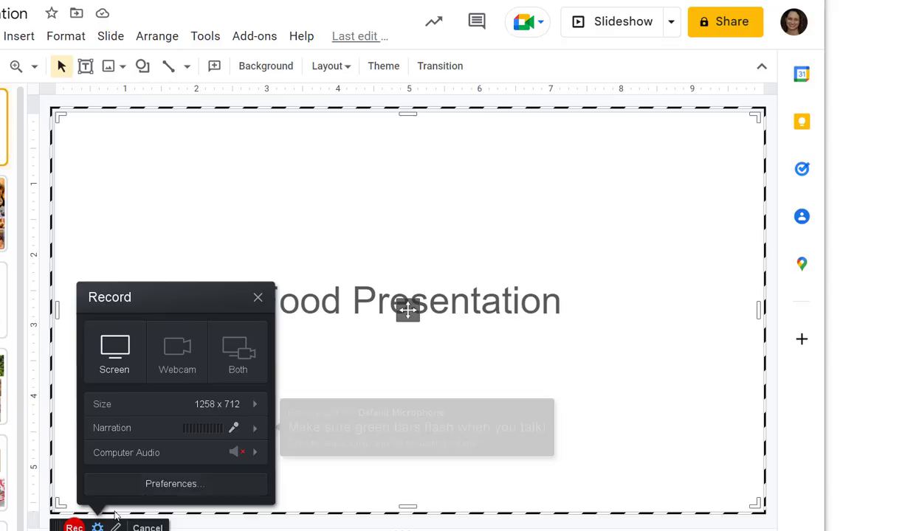
left_click(74, 526)
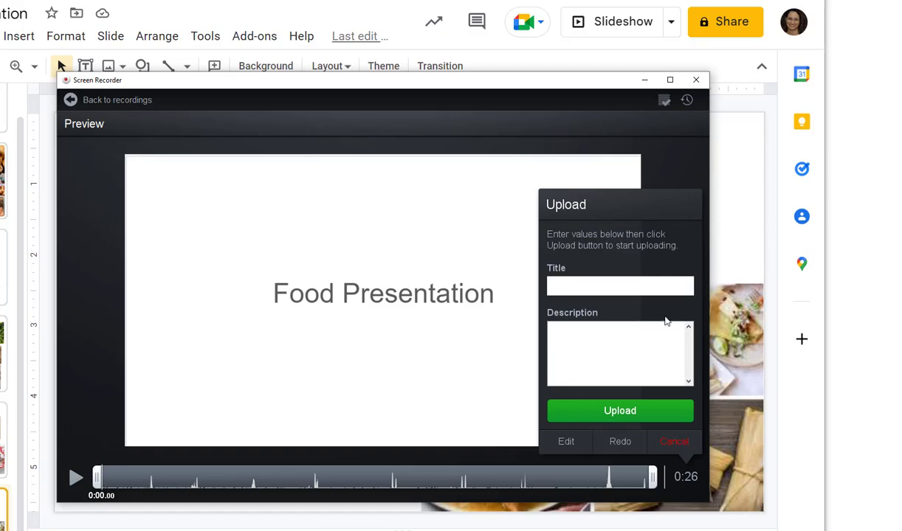
Step: Finish editing, title the recording food_presentation and upload it to Studio
left_click(673, 442)
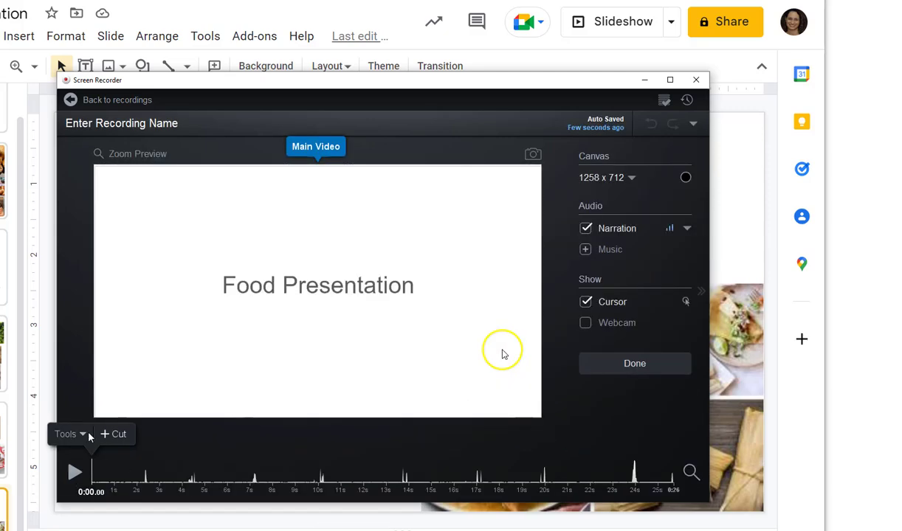
mouse_move(646, 190)
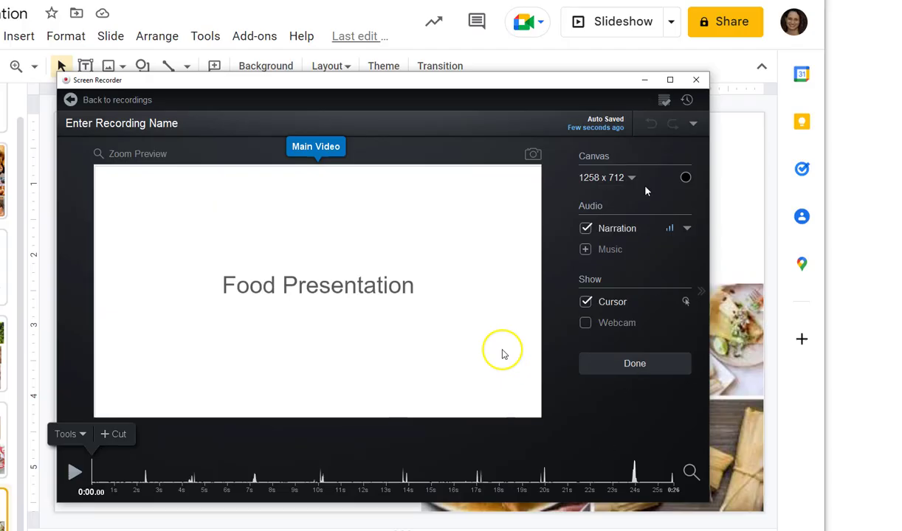
mouse_move(628, 408)
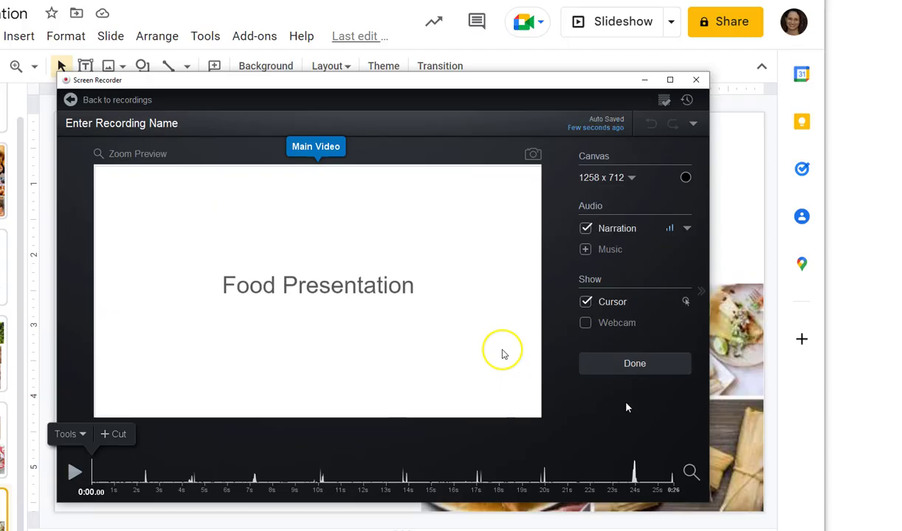
mouse_move(630, 387)
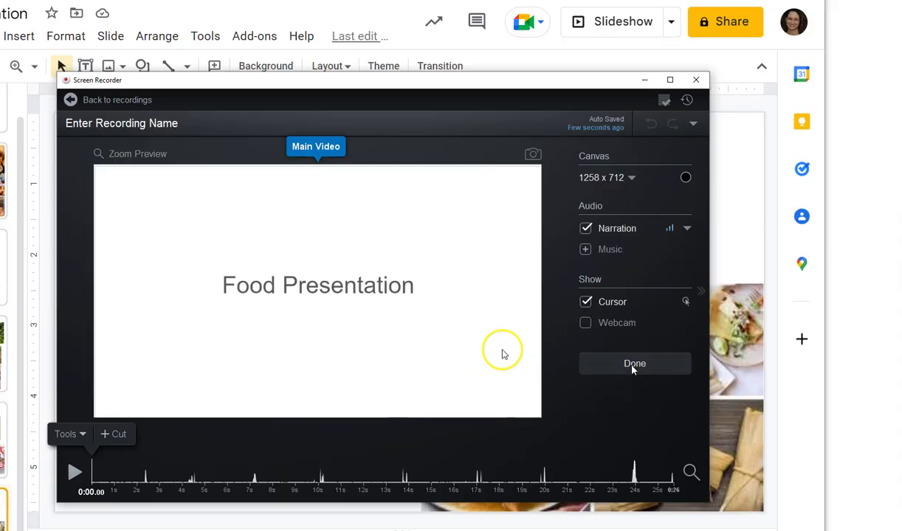
left_click(635, 363)
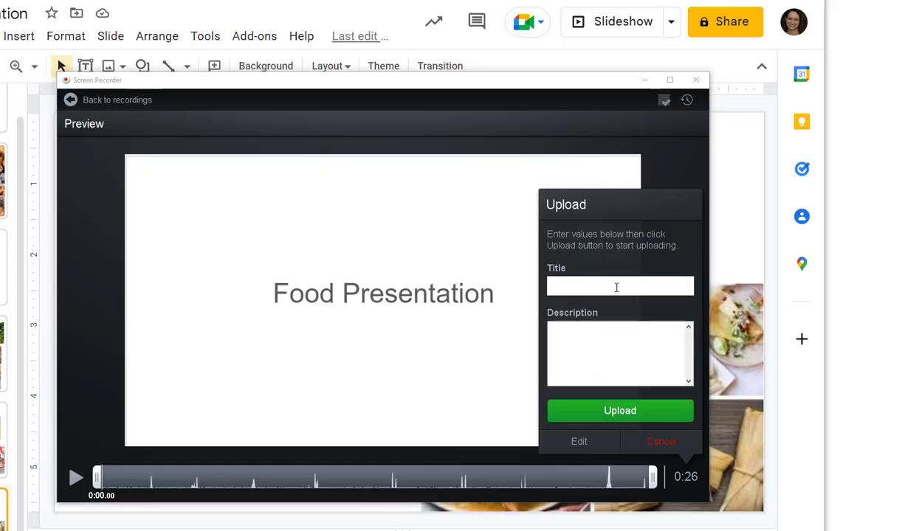
type("food_presen")
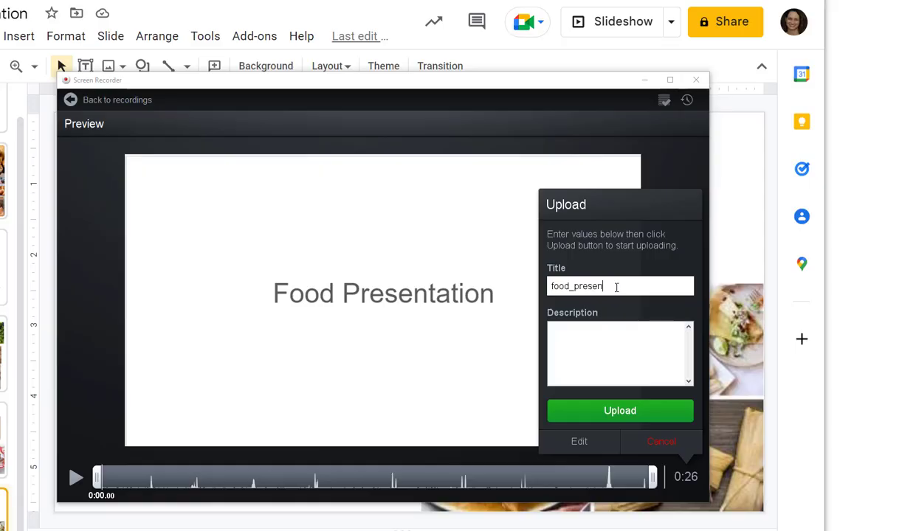
type("tation")
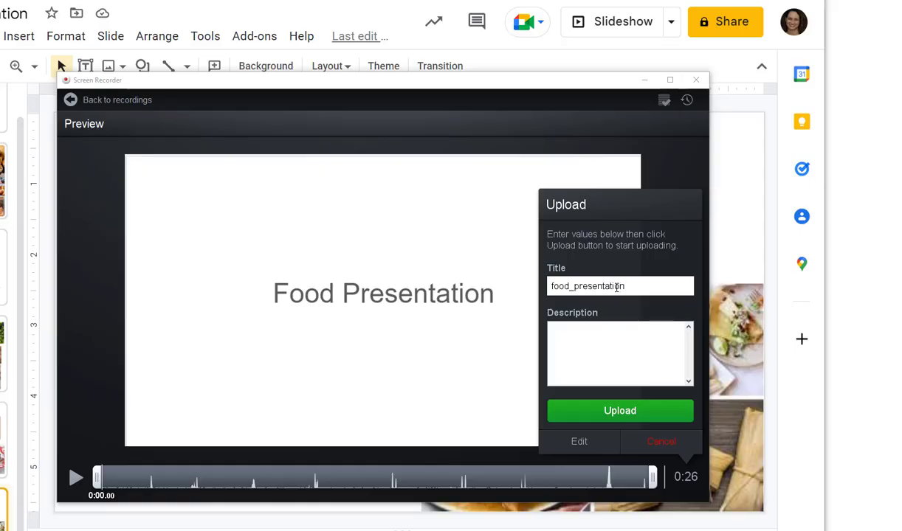
left_click(620, 410)
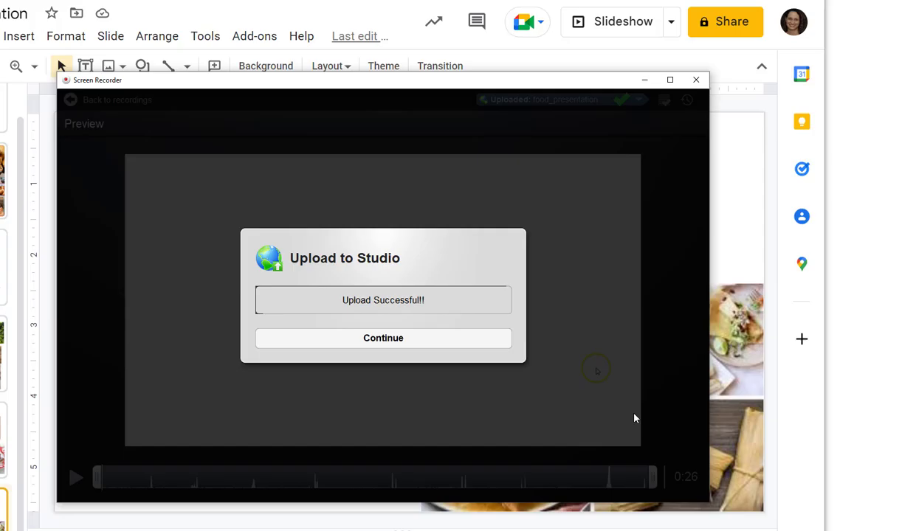
Step: Select food_presentation from the Studio library and embed it in the assignment submission
left_click(384, 338)
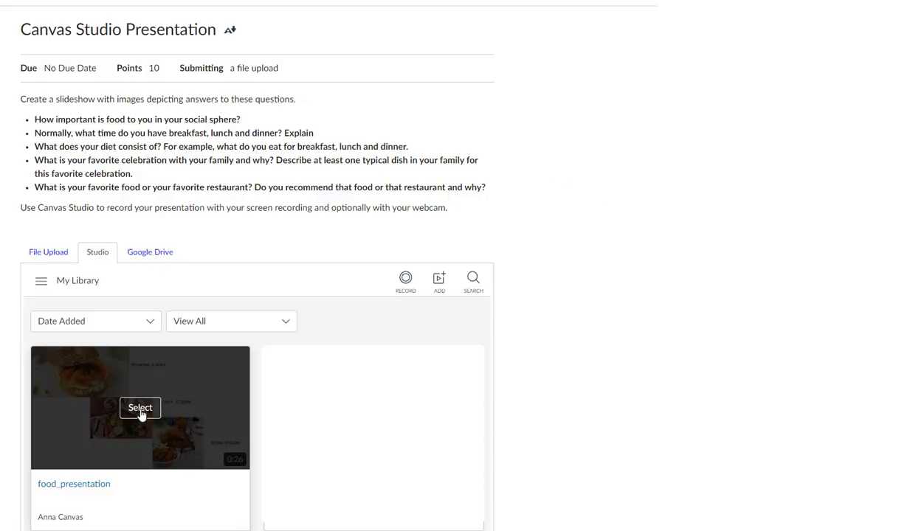
left_click(140, 407)
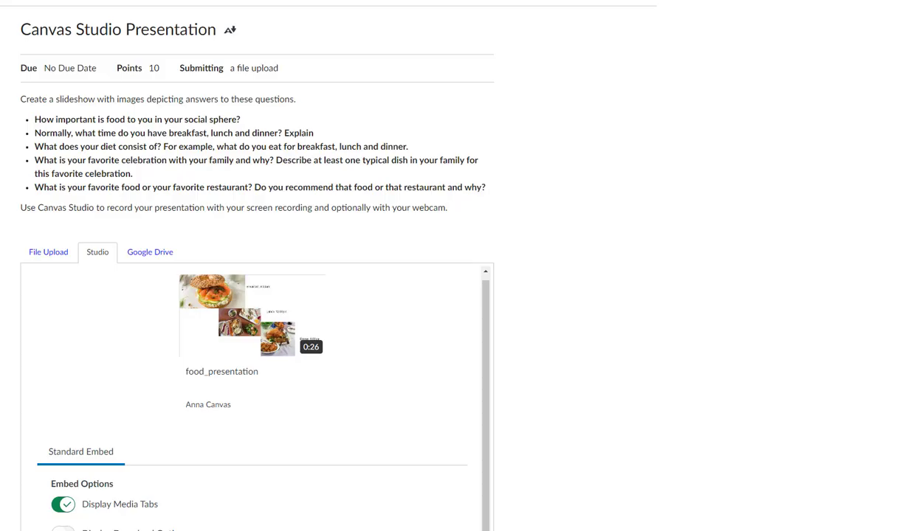
scroll("down", 3)
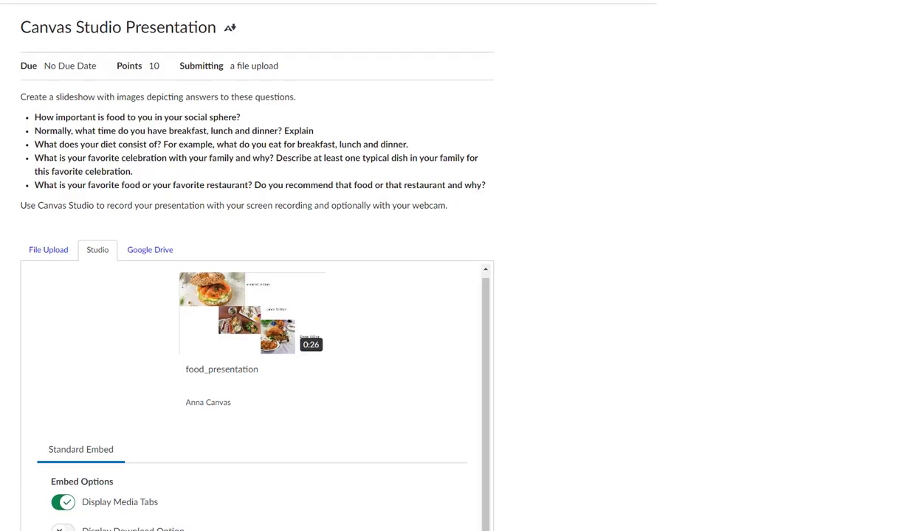
scroll("down", 3)
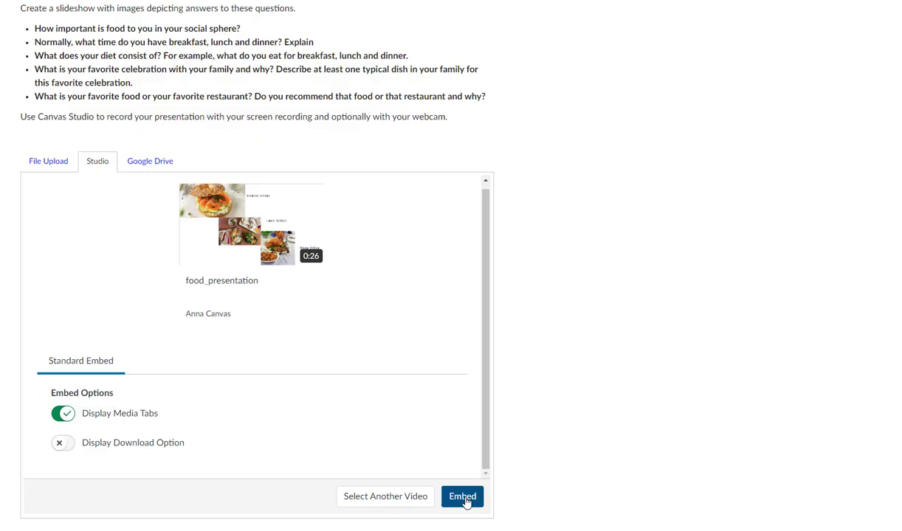
left_click(462, 496)
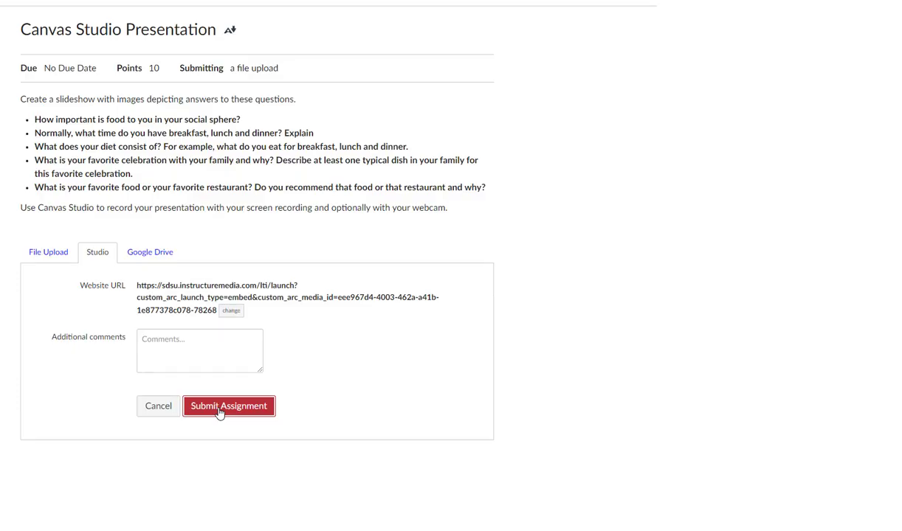
Step: Submit the assignment, then embed the Studio recording in the discussion reply and post it
left_click(229, 405)
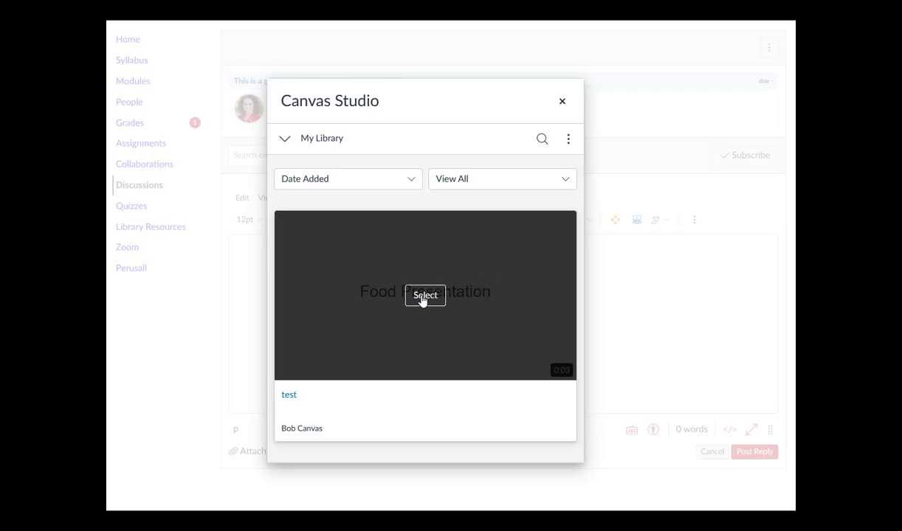
left_click(425, 295)
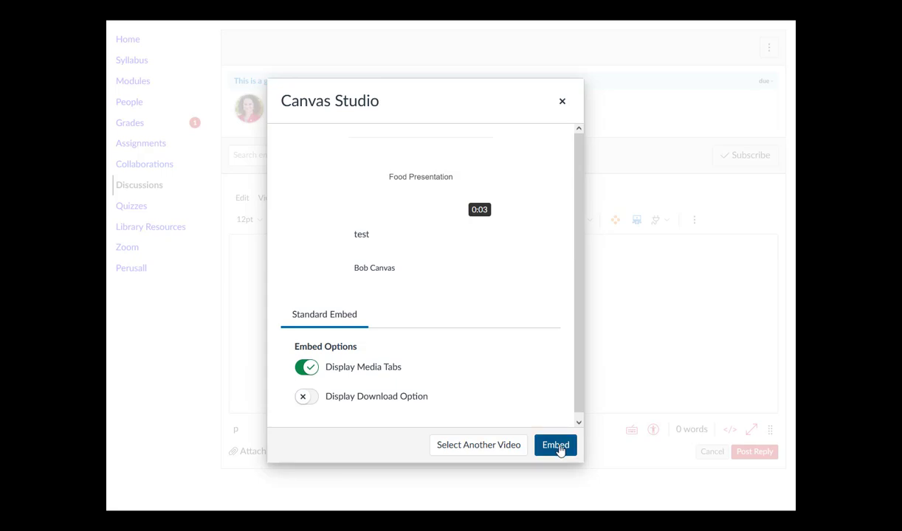
left_click(555, 446)
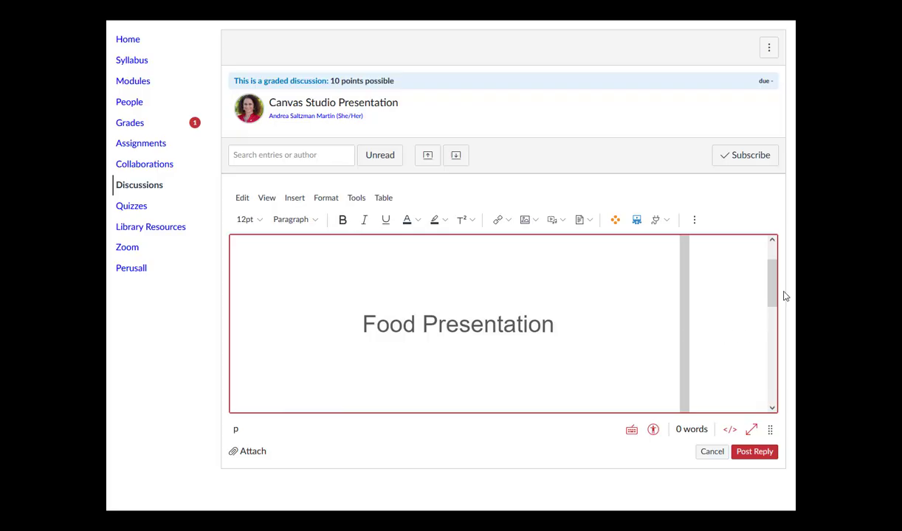
scroll("down", 3)
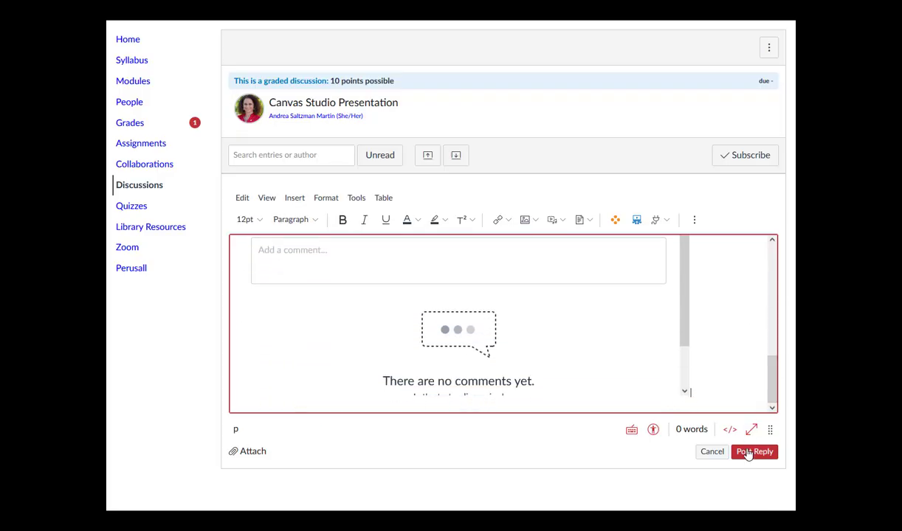
left_click(754, 451)
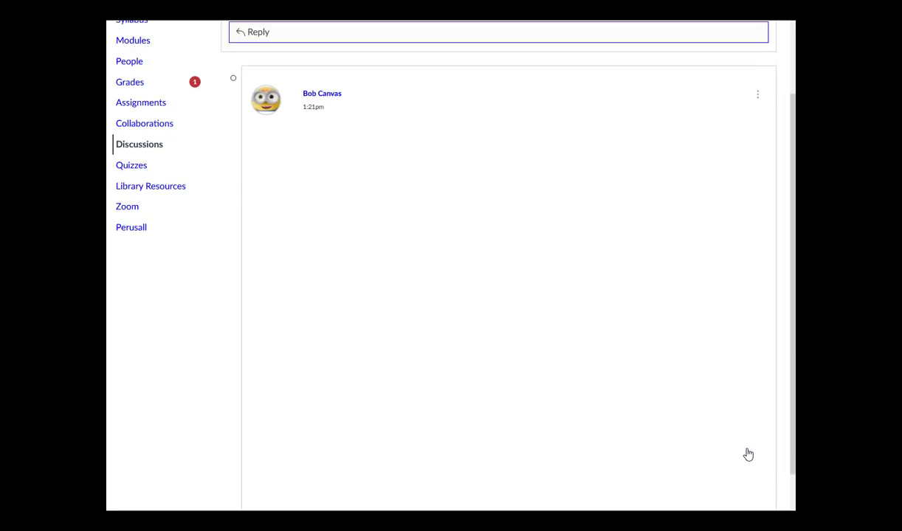